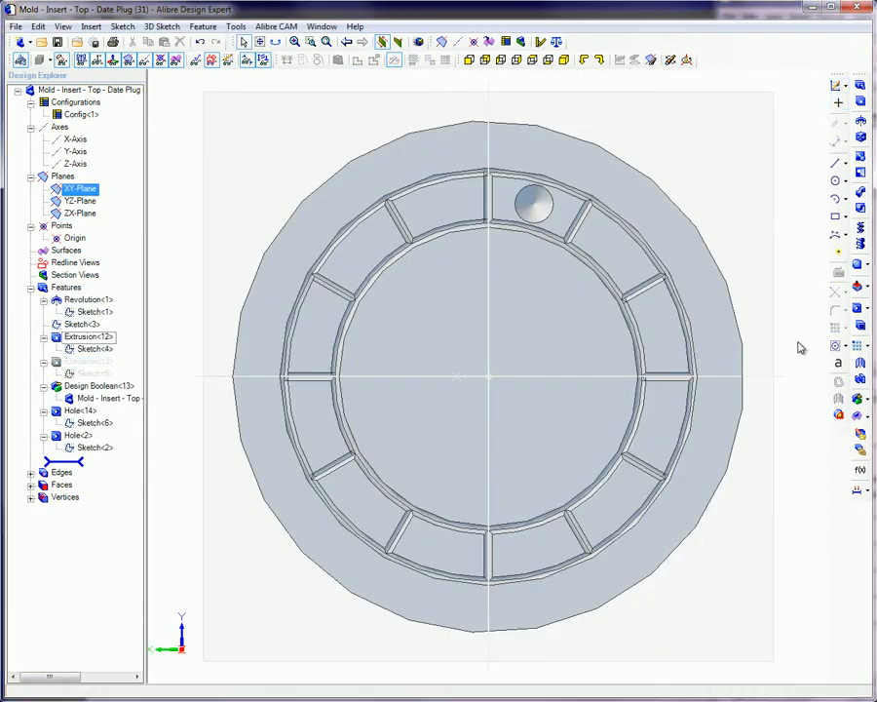
mouse_move(838, 378)
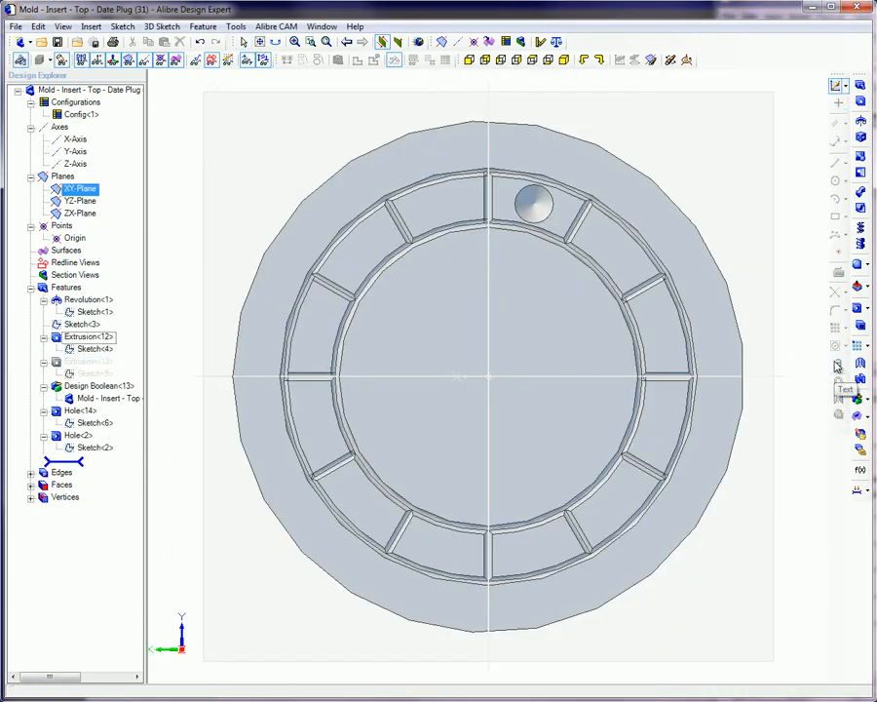
Start a sketch on the plug's top face and bring up the Text Figure dialog
left_click(487, 376)
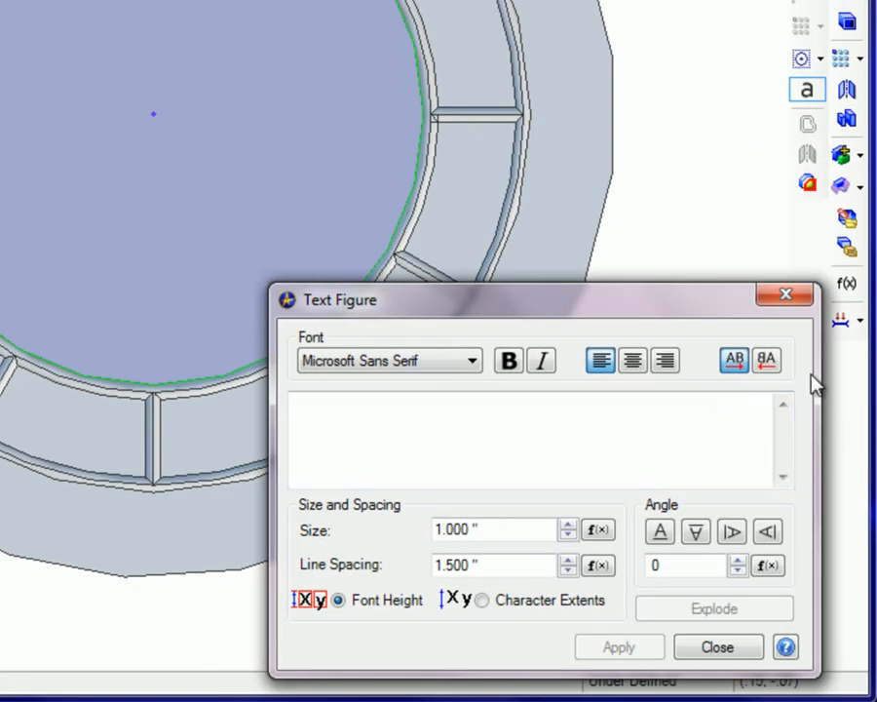
Set the text direction to mirrored and the text size to 3/16 inch
left_click(536, 439)
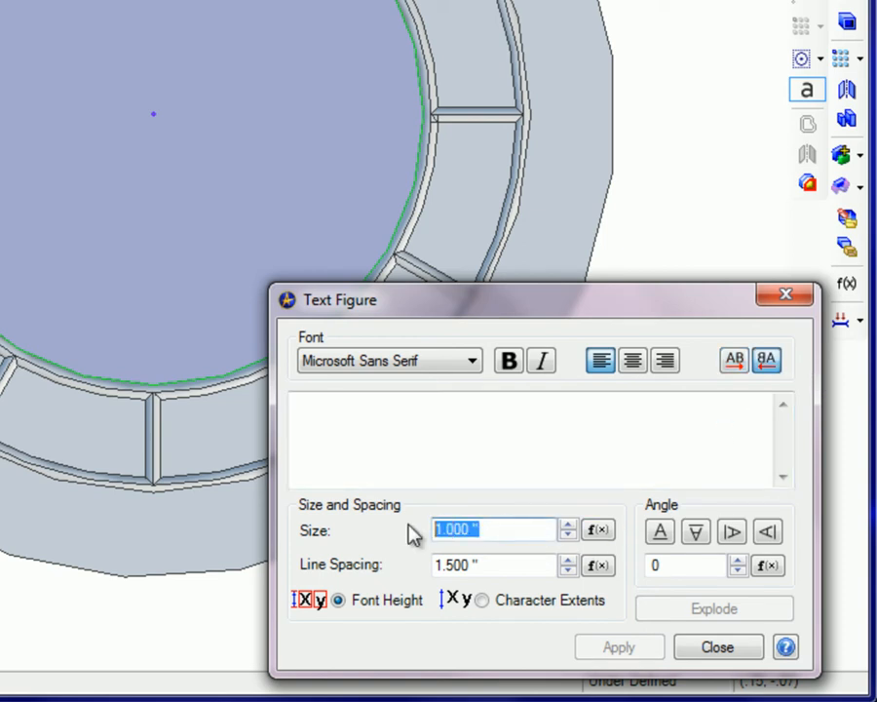
type("3/16")
left_click(540, 438)
type("11")
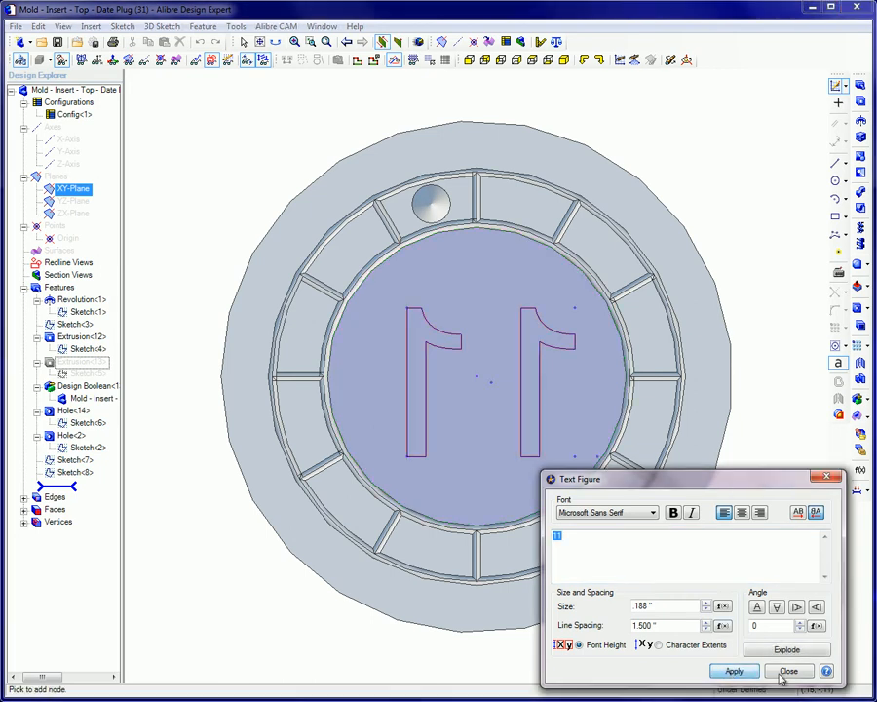
Close the Text Figure dialog and exit the sketch containing the number
left_click(788, 671)
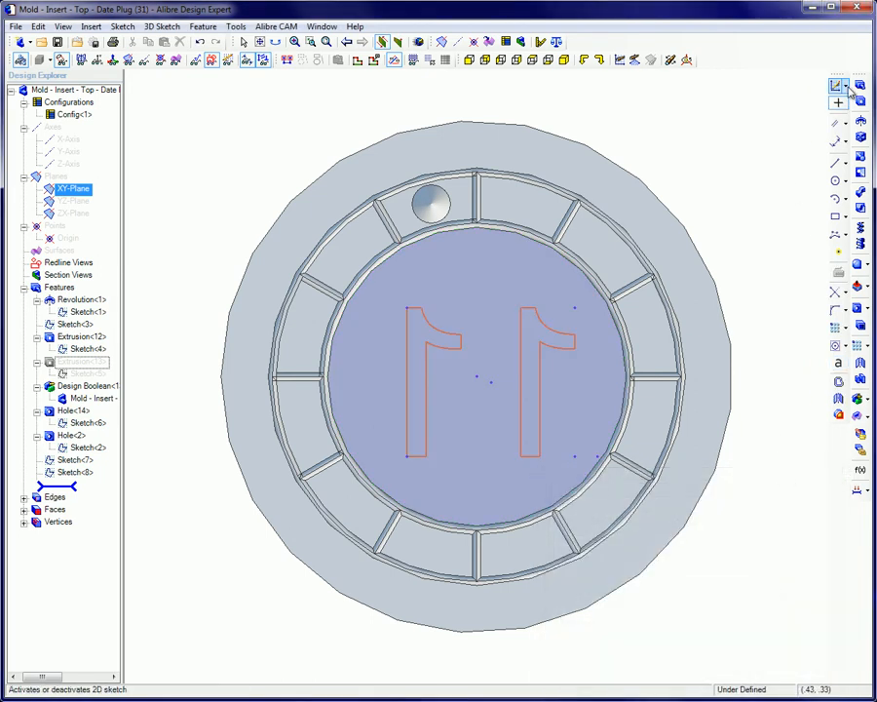
left_click(860, 103)
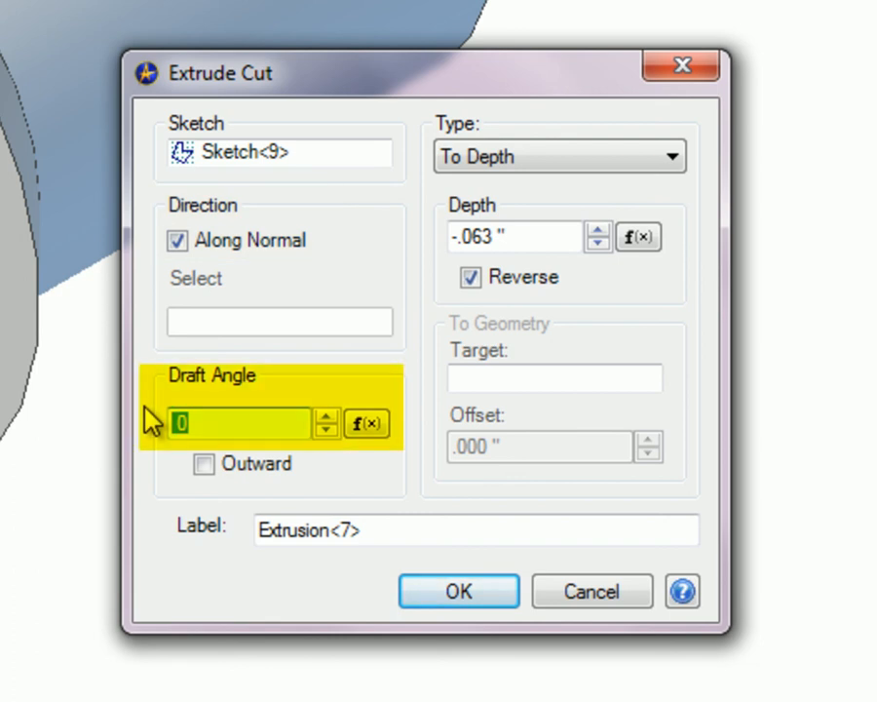
Apply a -45° draft angle to the extrude cut and confirm it
type("-45")
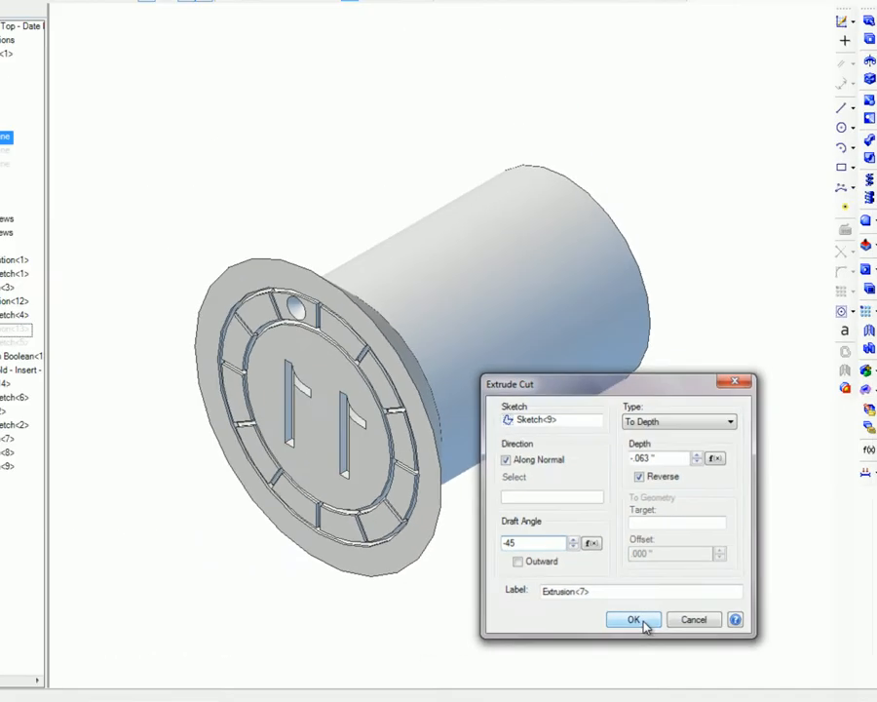
left_click(634, 620)
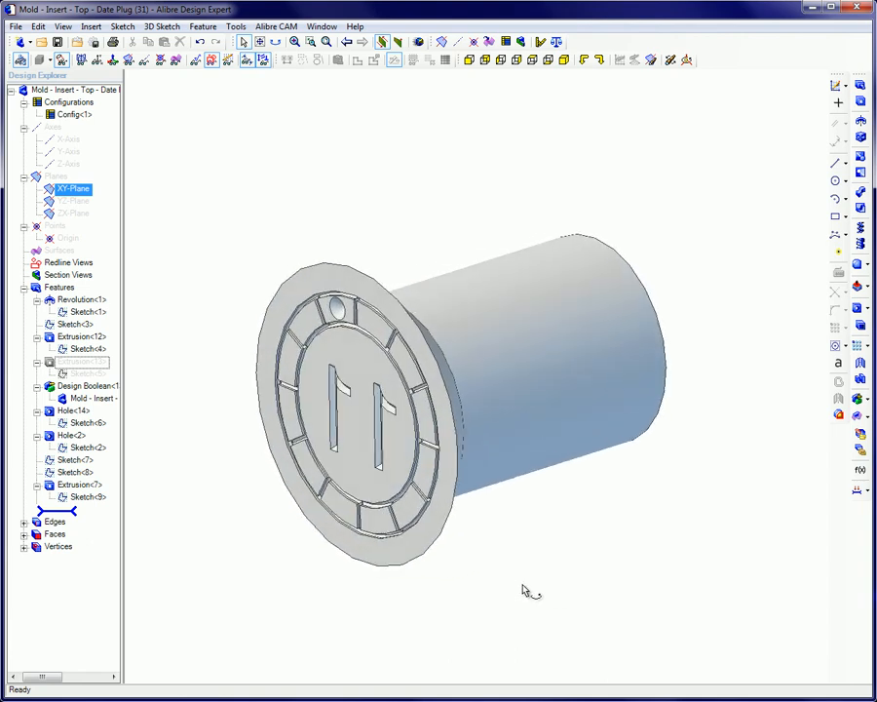
mouse_move(530, 589)
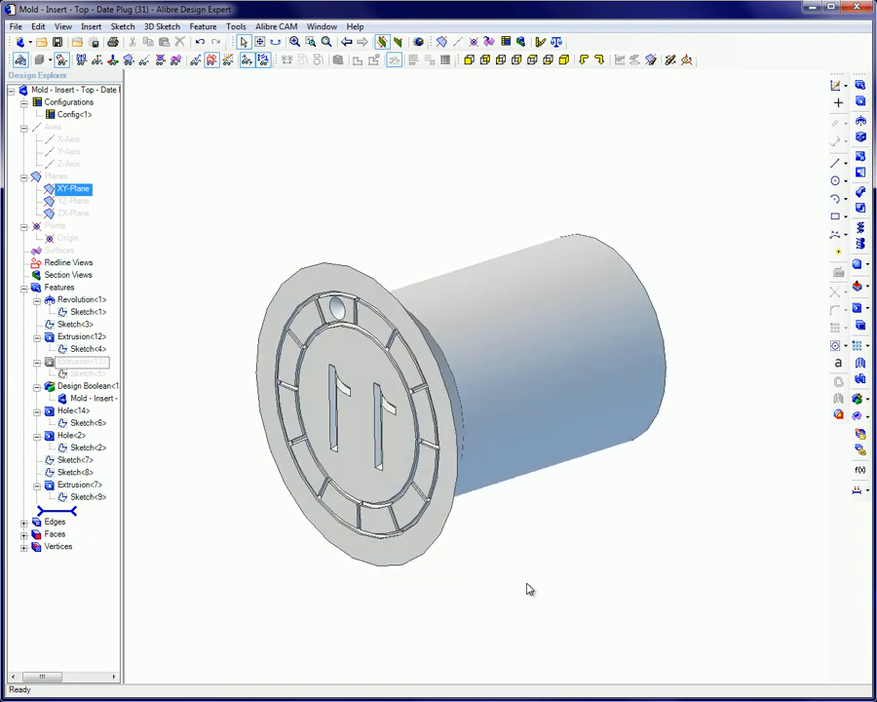